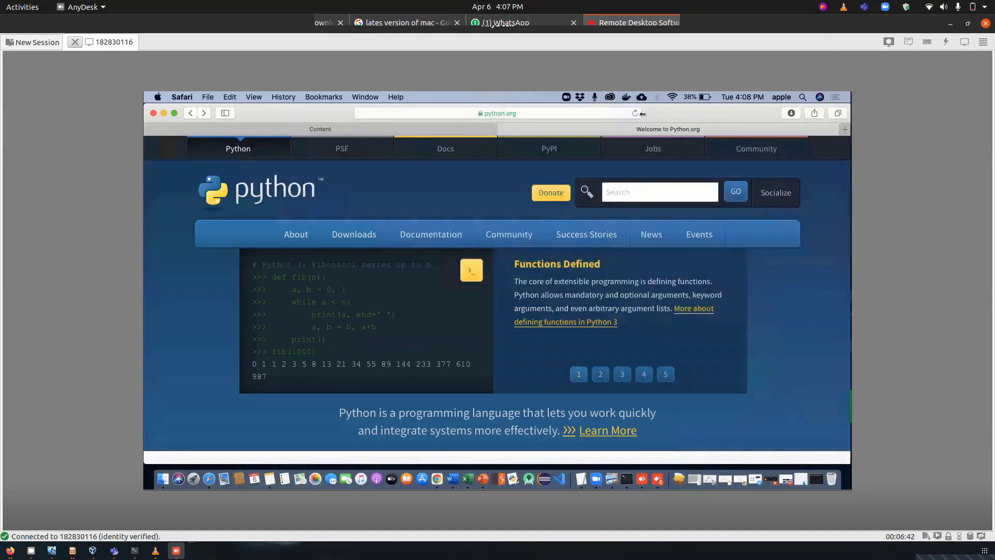
mouse_move(345, 243)
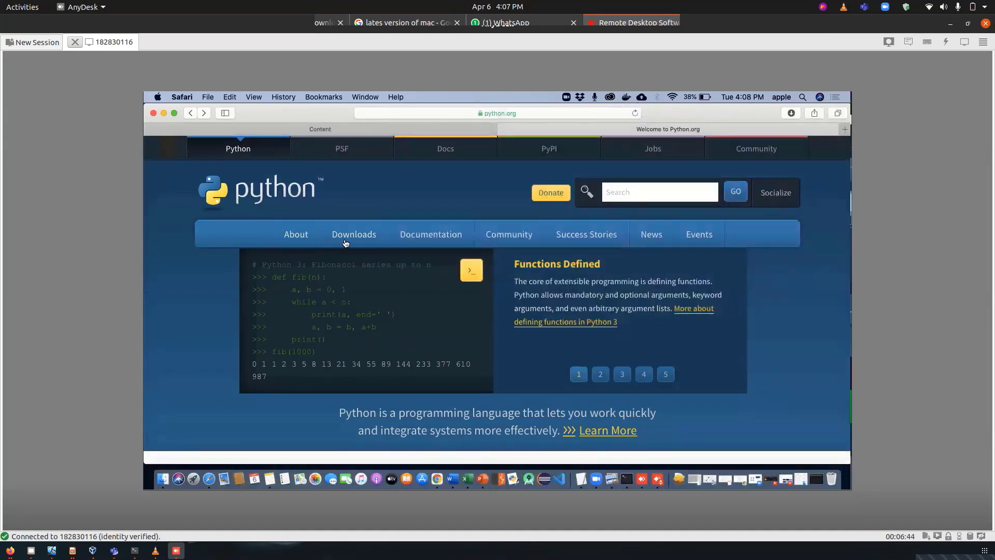
From python.org's Downloads menu, go to Python Releases for Mac OS X and scroll the list.
click(353, 234)
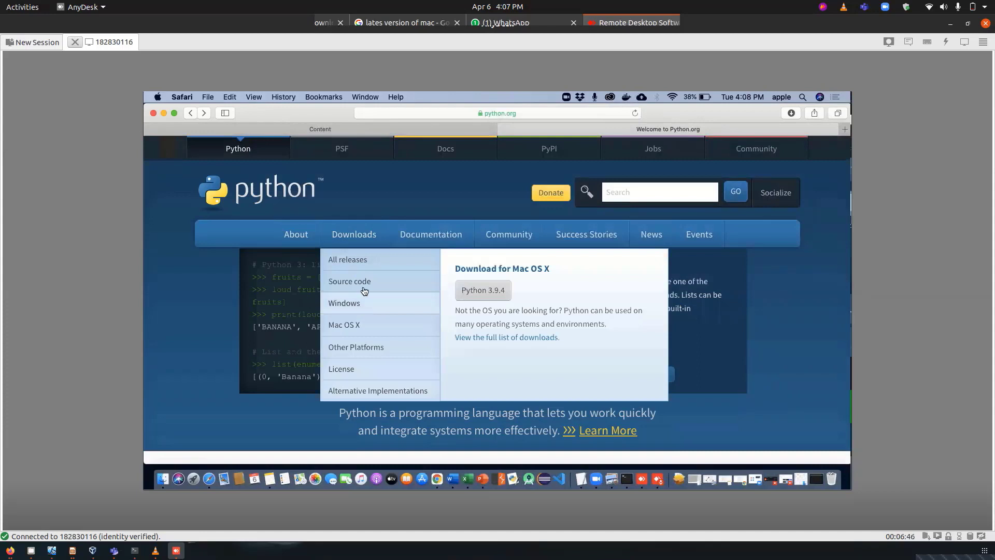
mouse_move(362, 332)
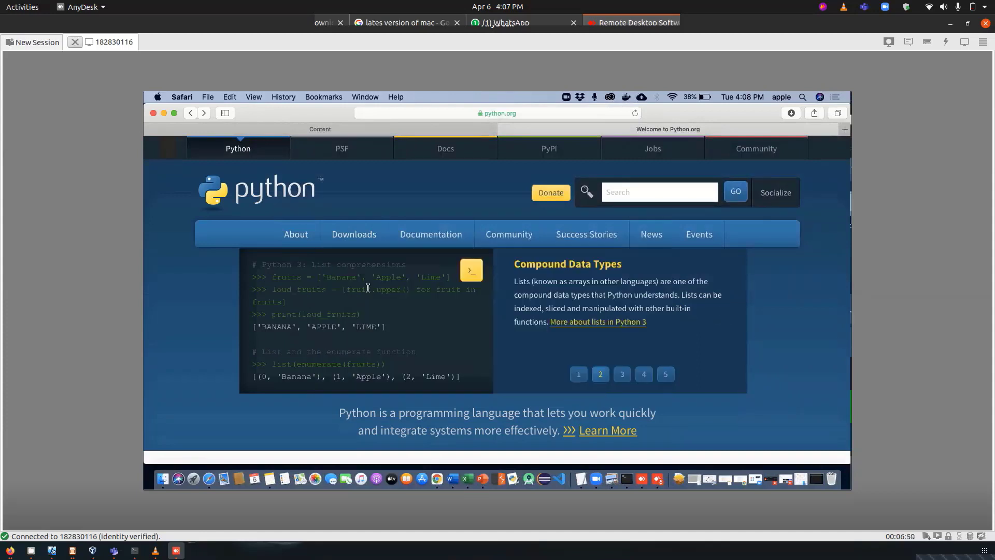
click(353, 234)
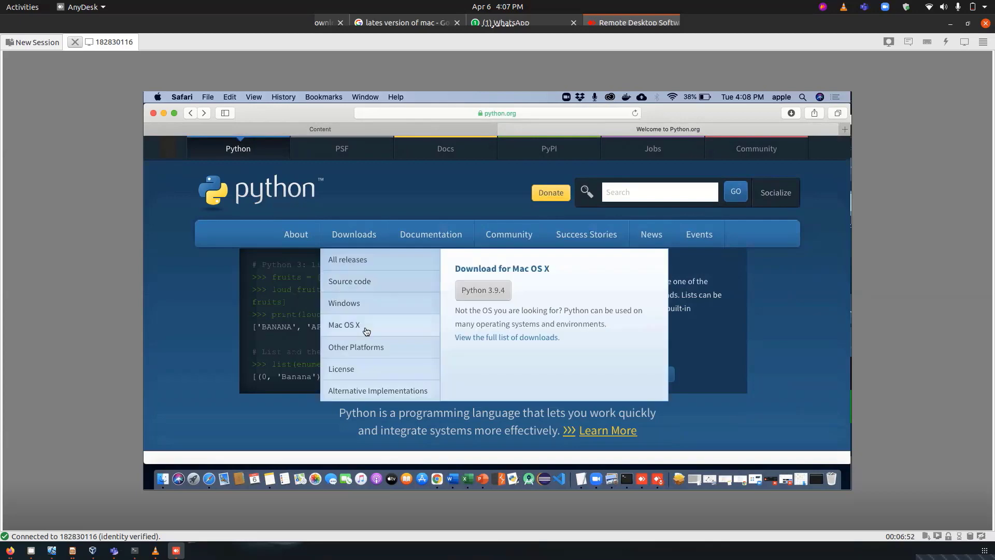
click(343, 324)
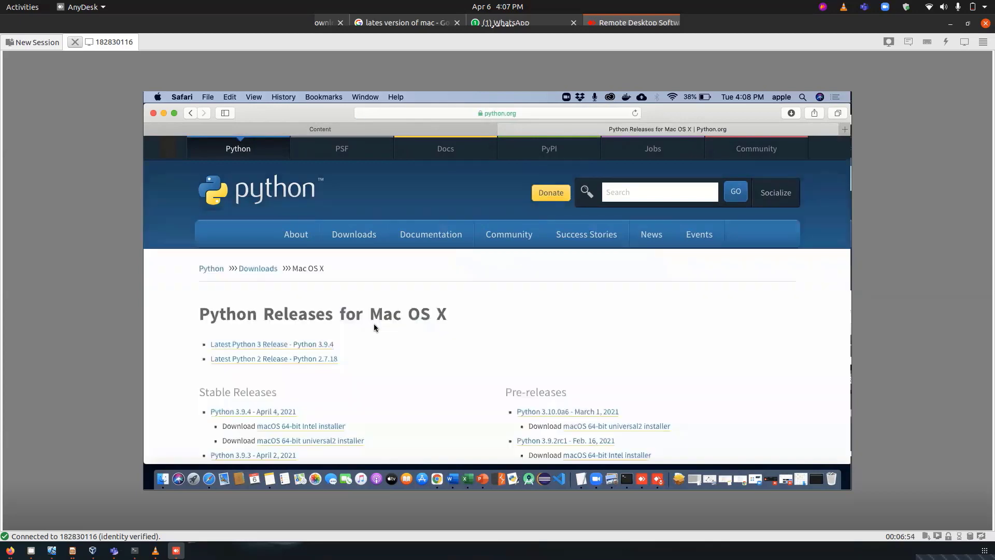
scroll(down, 3)
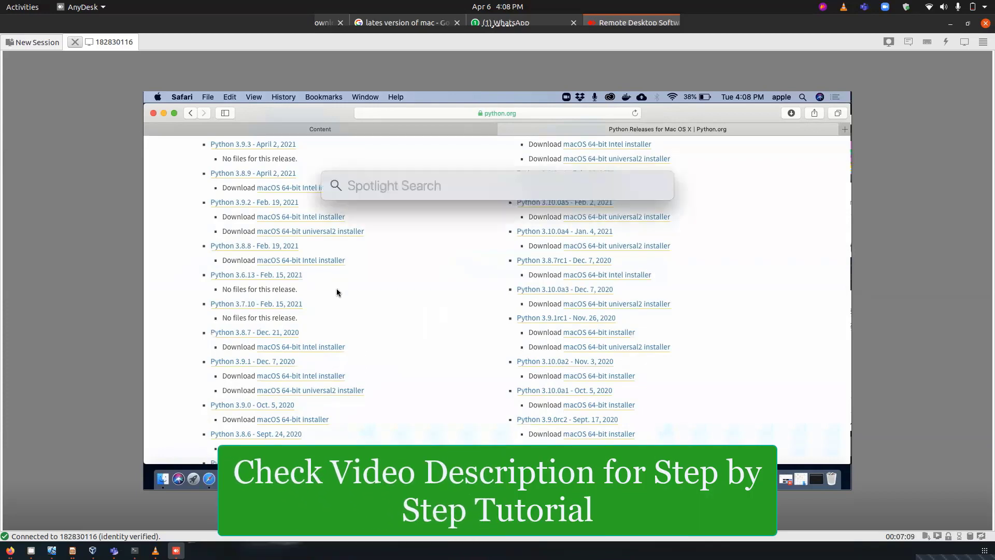
Launch Terminal from Spotlight and enter 'brew install python'.
text(terminal)
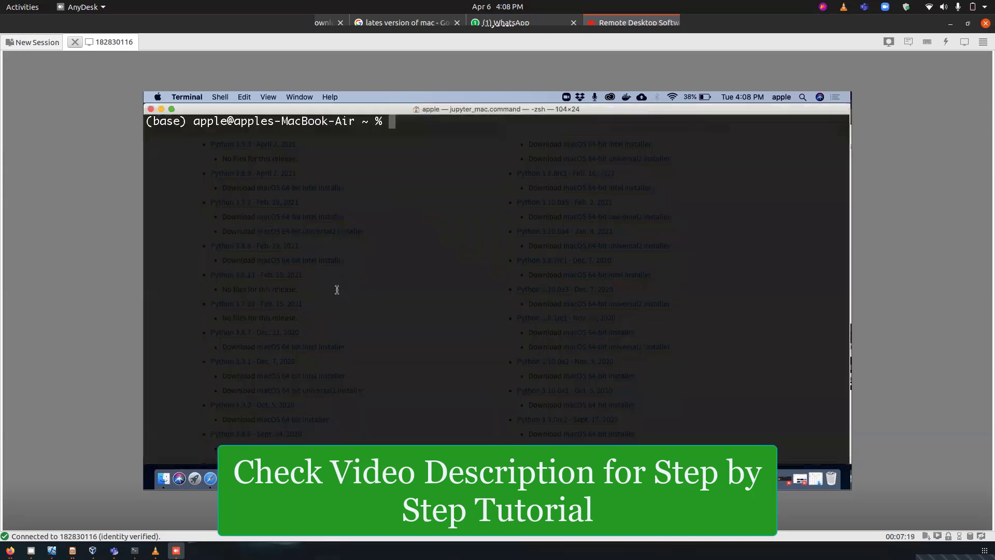
text(brew i)
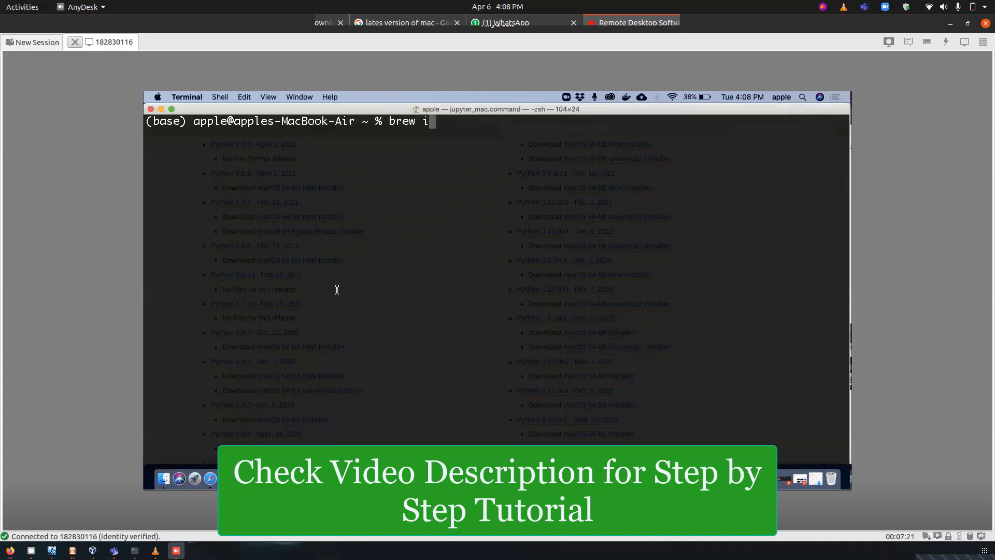
text(nst)
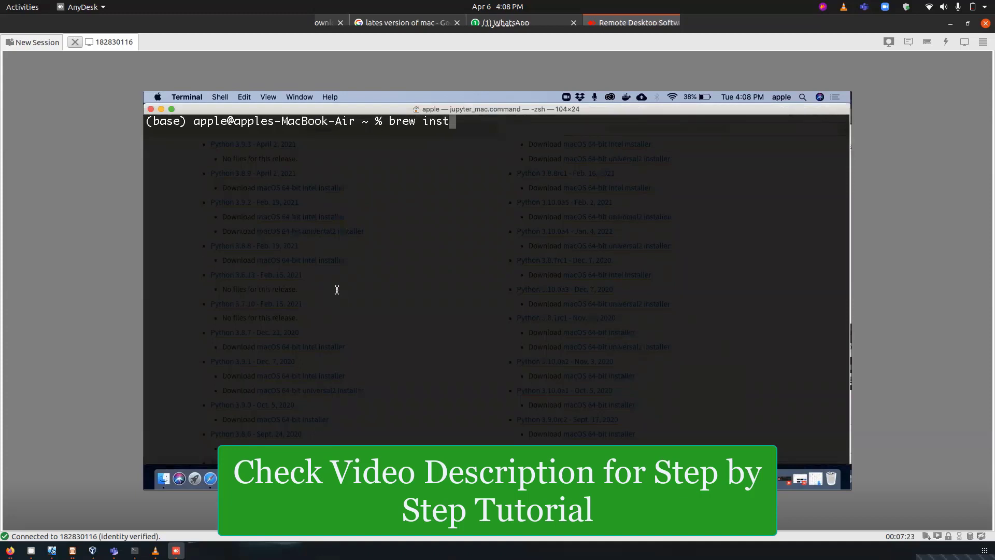
text(al)
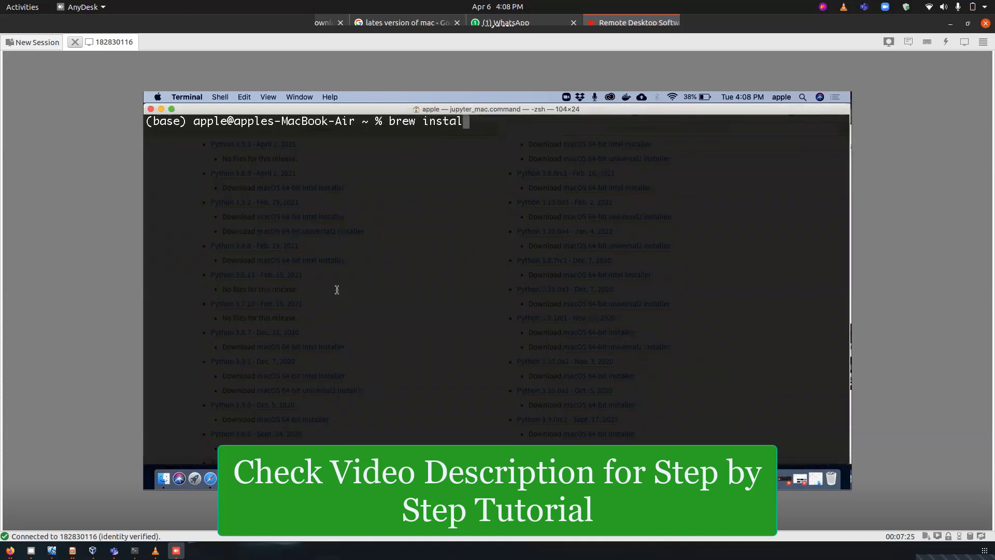
text(py)
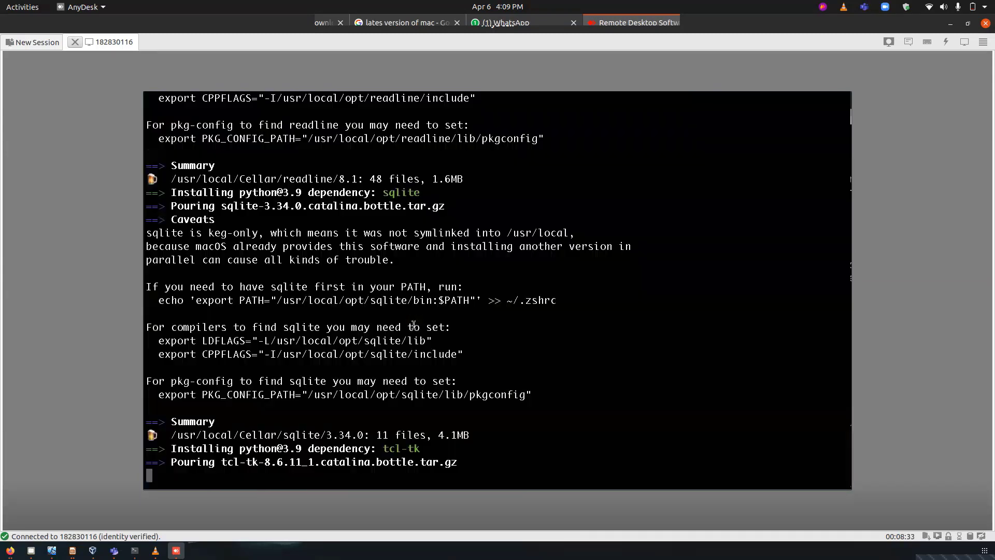
mouse_move(452, 225)
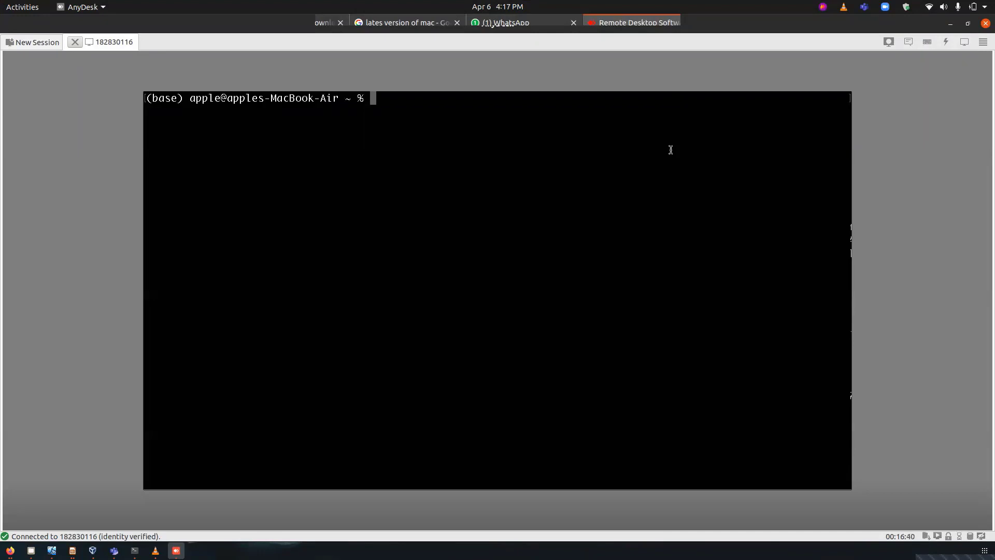
Run 'python3 --version', which reports Python 3.7.6, and begin the next python command.
text(python)
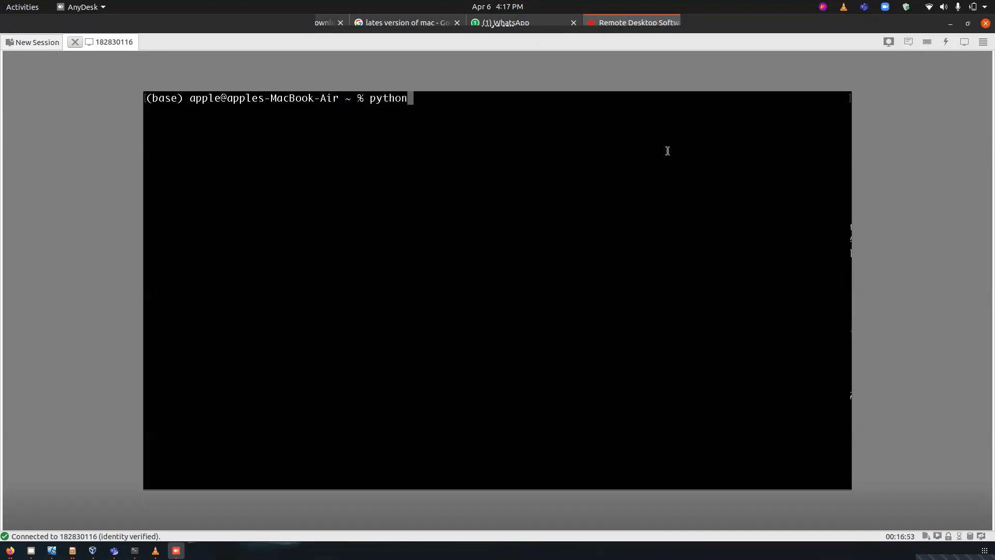
text(3 --v)
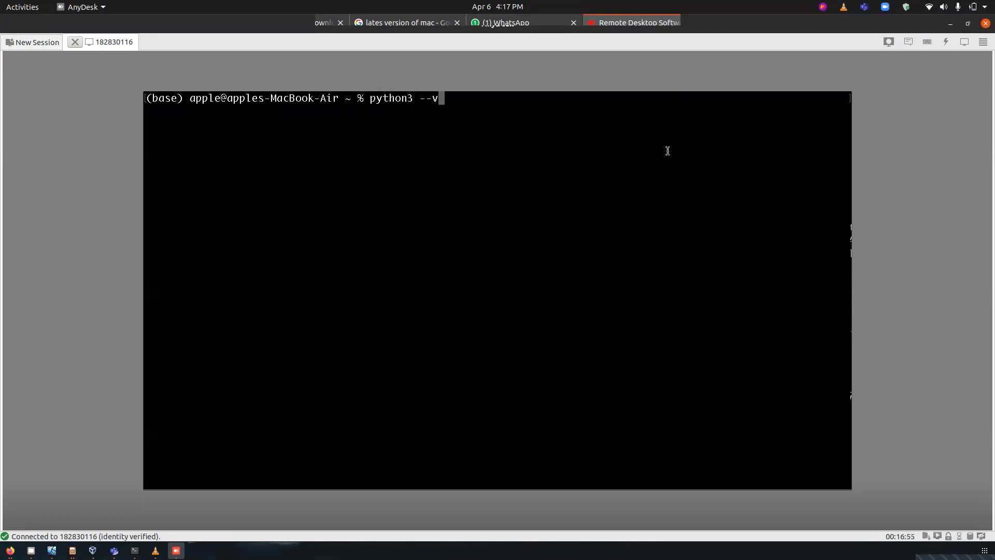
text(ersion)
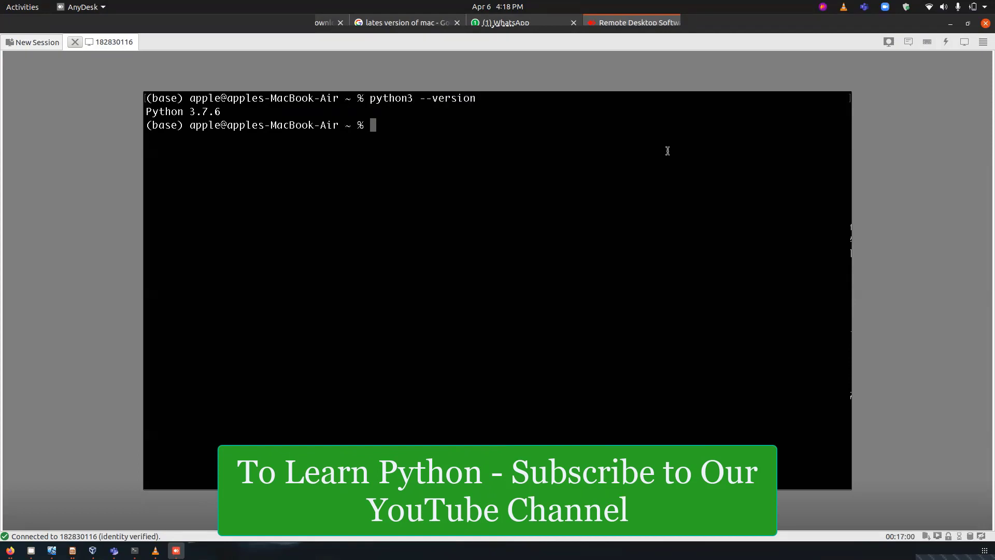
text(pyt)
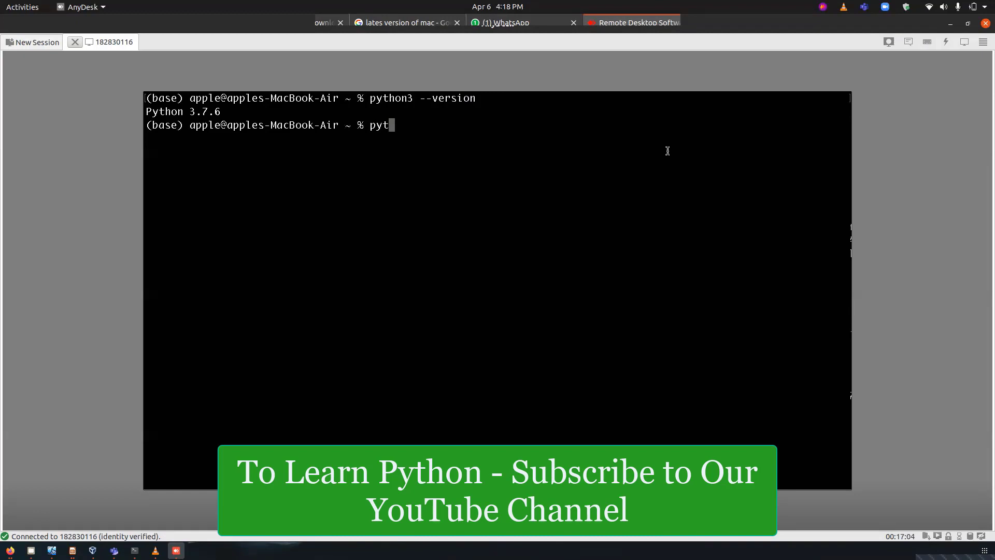
Start the python interpreter, evaluate 2 + 2 to get 4, and exit with exit().
text(hon)
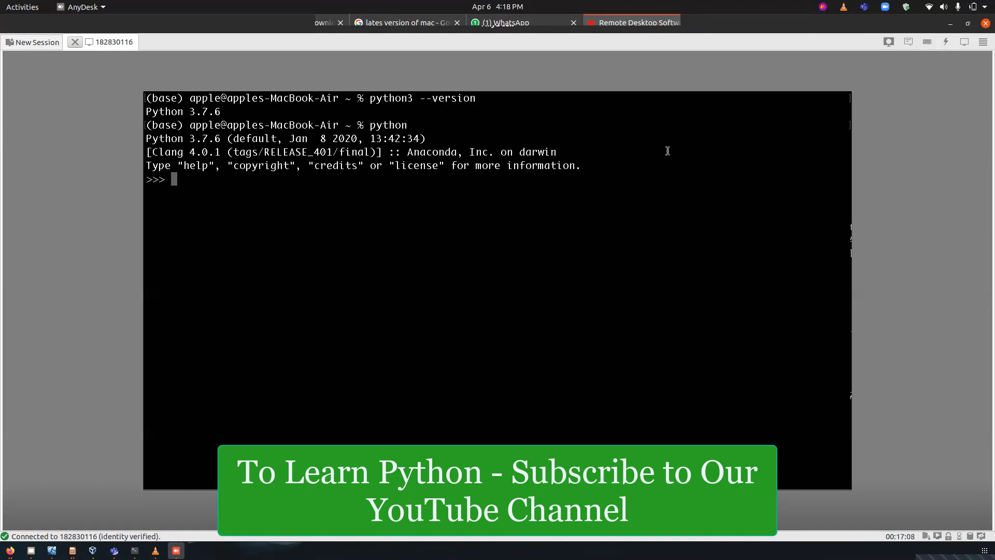
text(2 + 2)
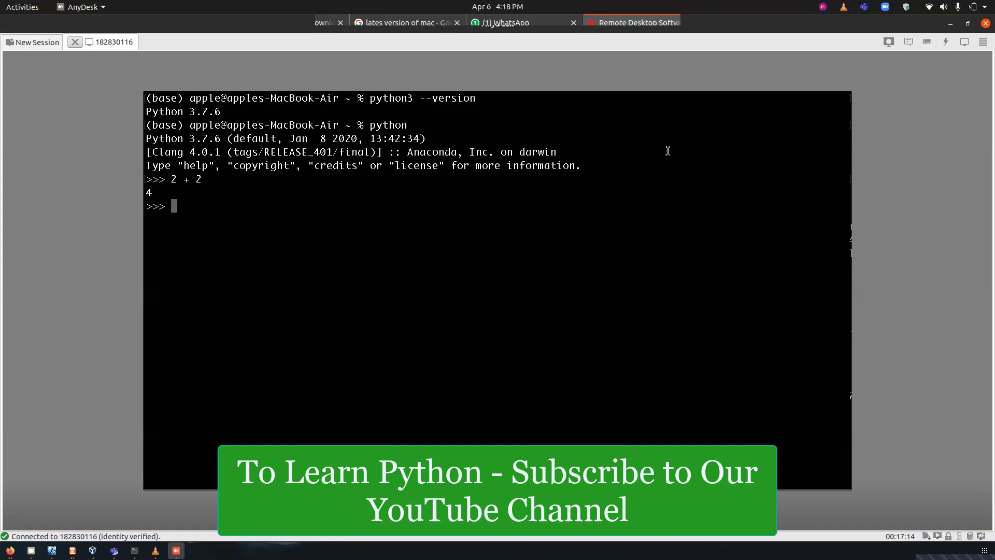
text(exit())
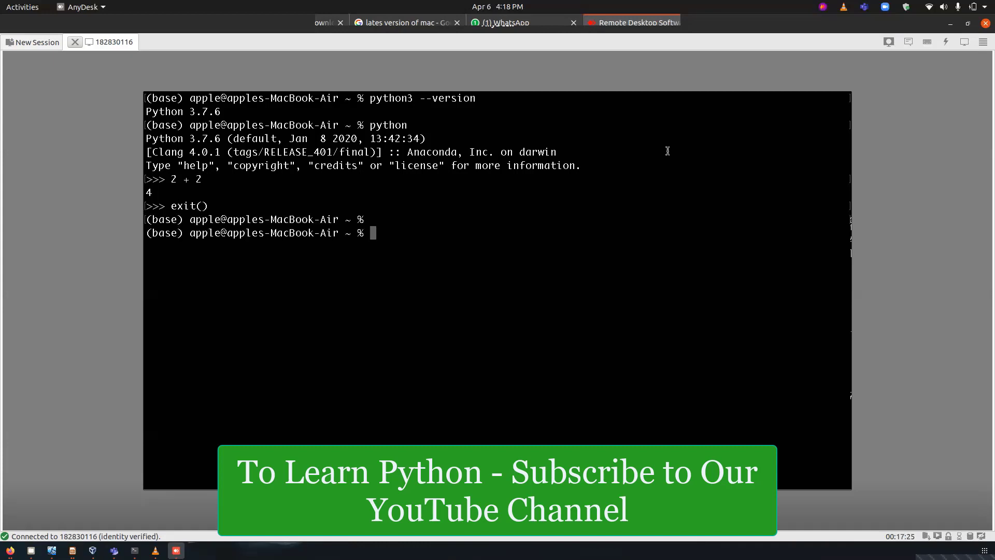